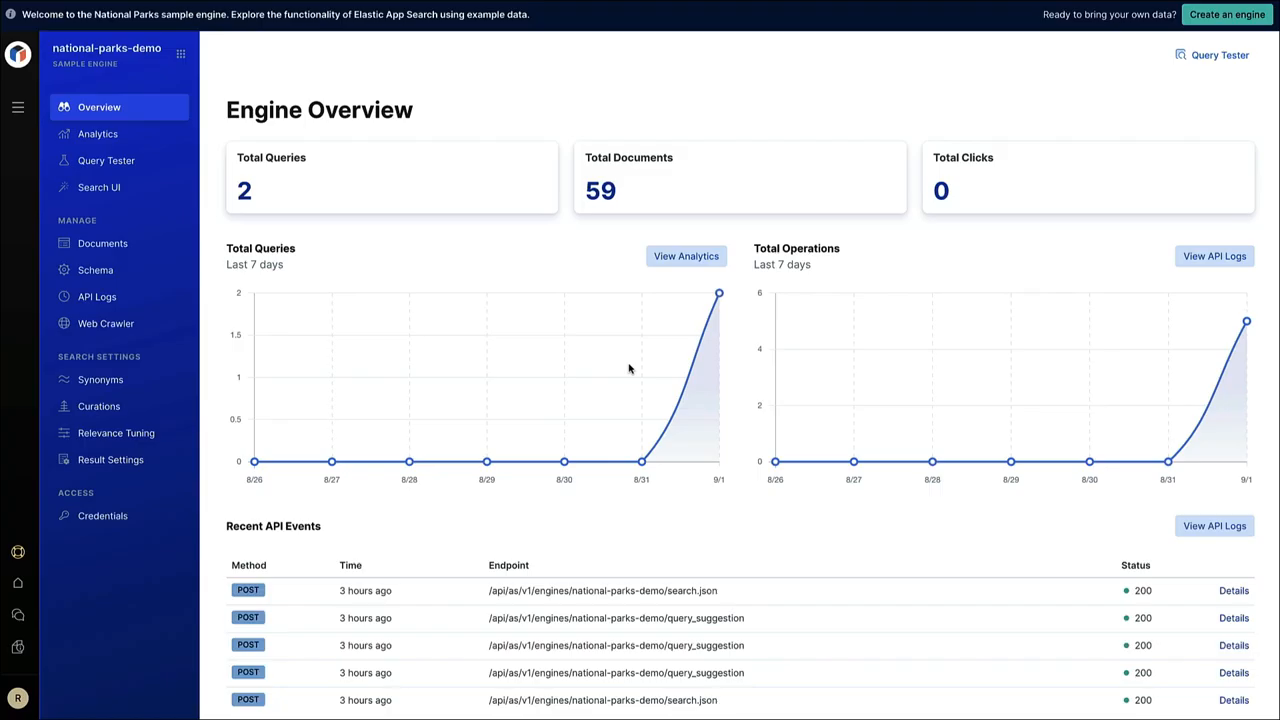
Step: Restore default relevance settings for national-parks-demo and preview the query 'mountain'
left_click(116, 432)
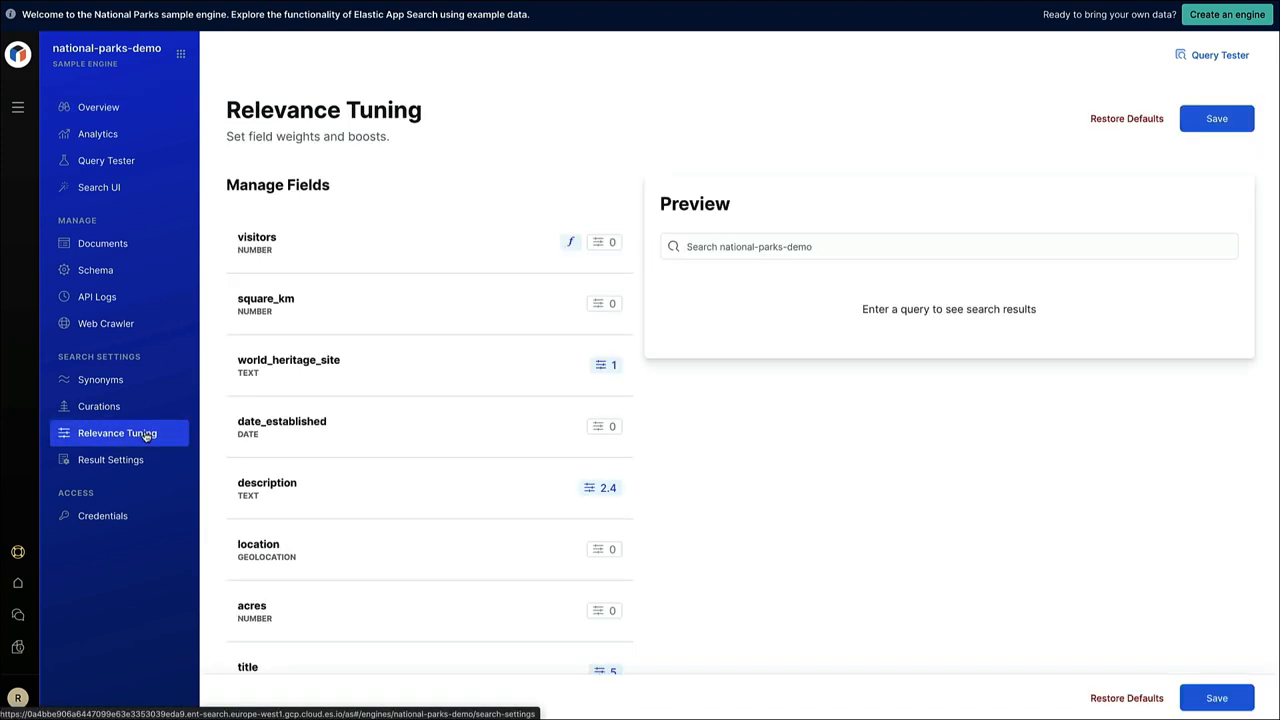
left_click(1126, 118)
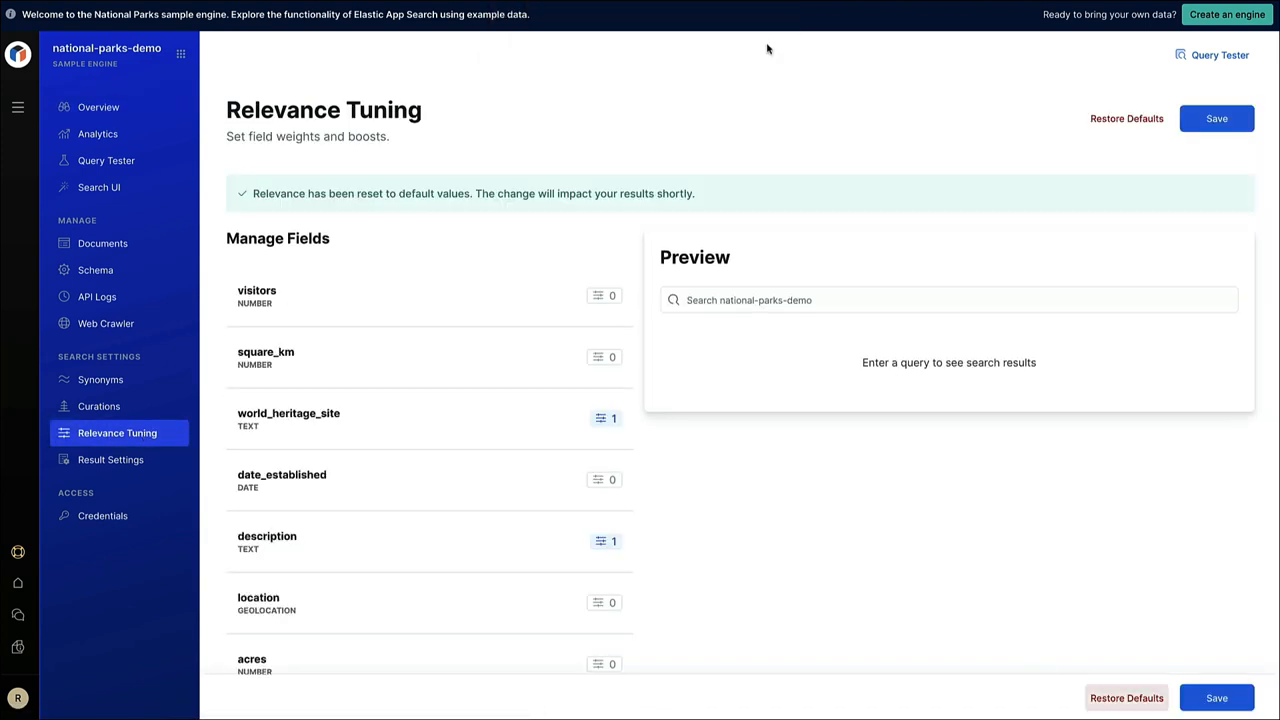
type("mountain")
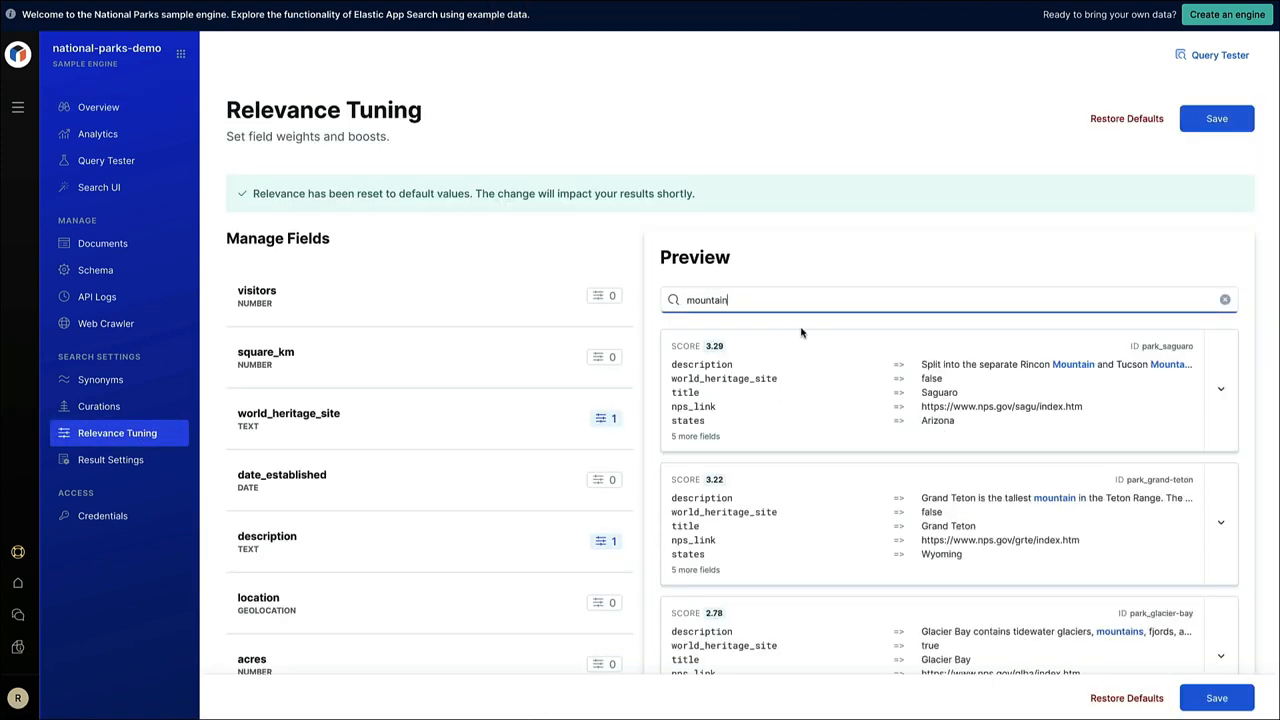
left_click(98, 108)
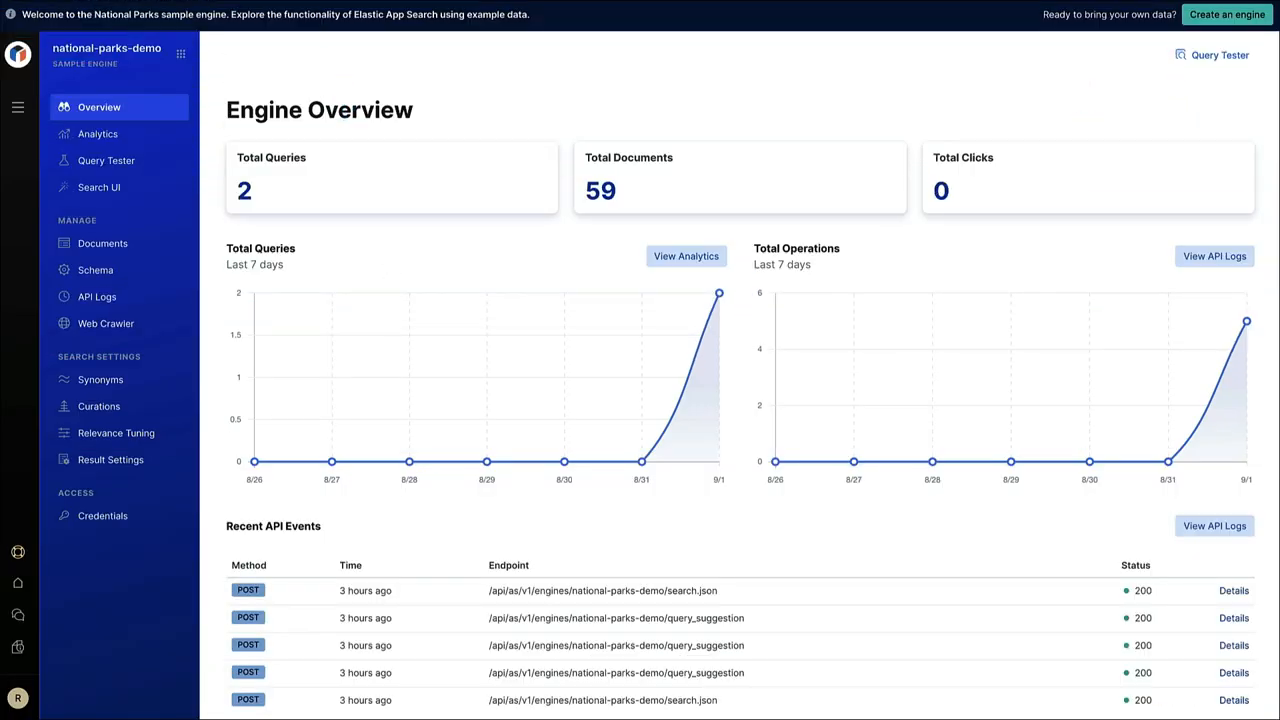
mouse_move(628, 368)
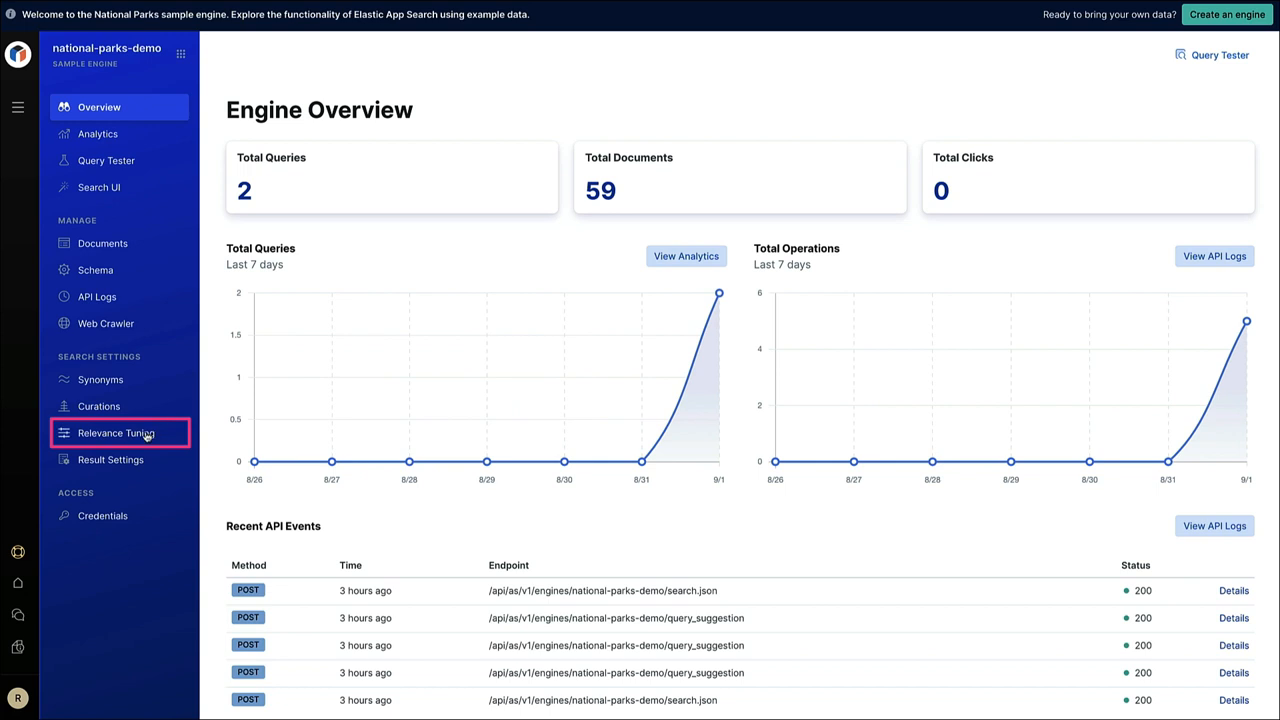
Step: Confirm restoring the default relevance settings and focus the Preview search box
left_click(116, 432)
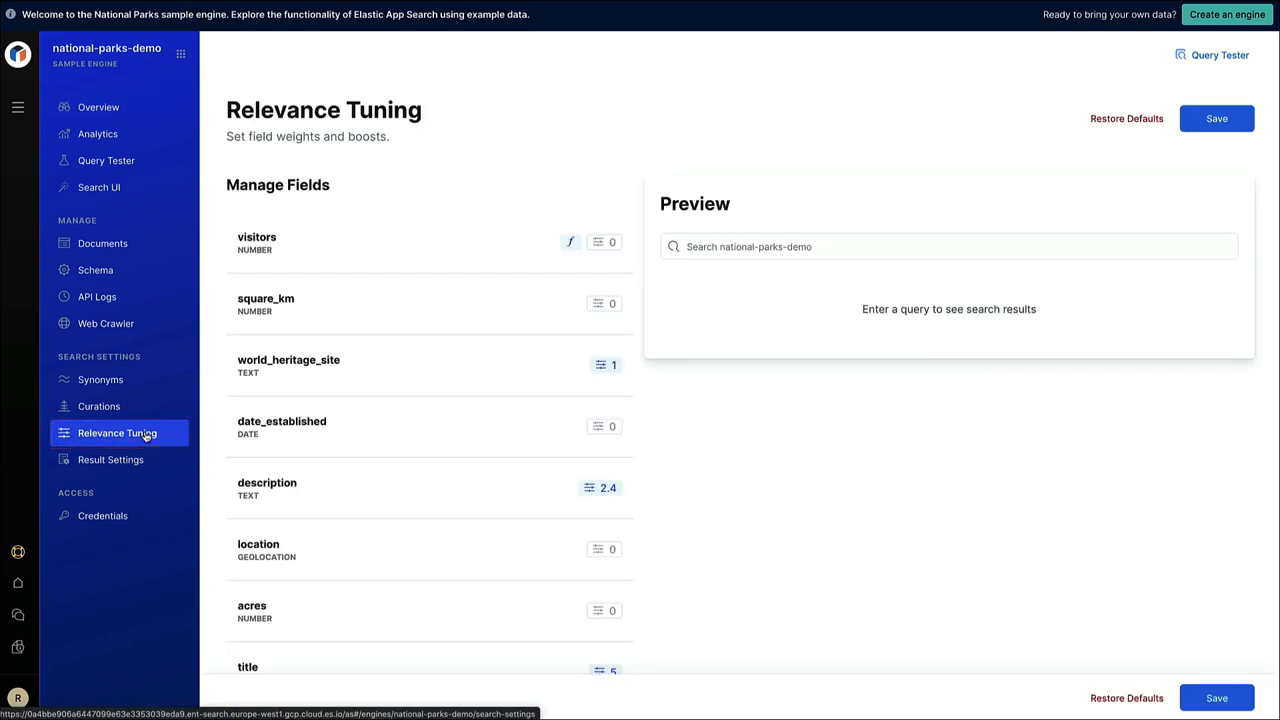
mouse_move(700, 428)
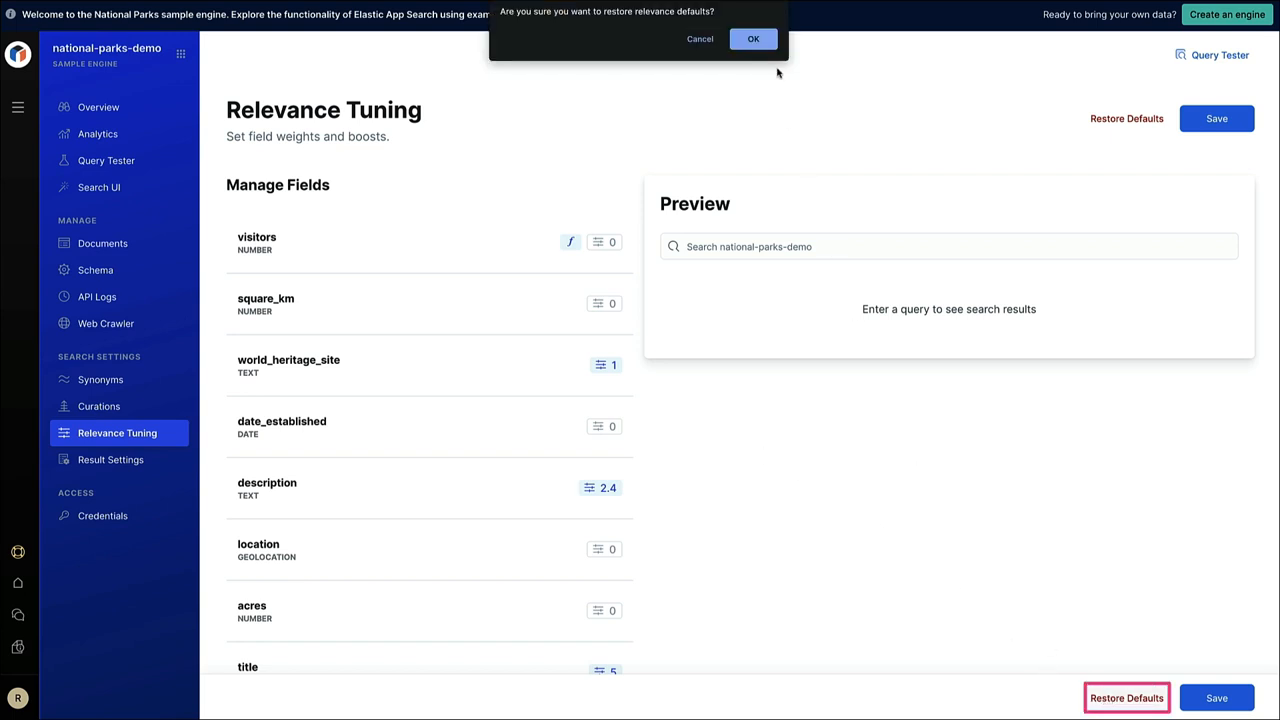
left_click(752, 38)
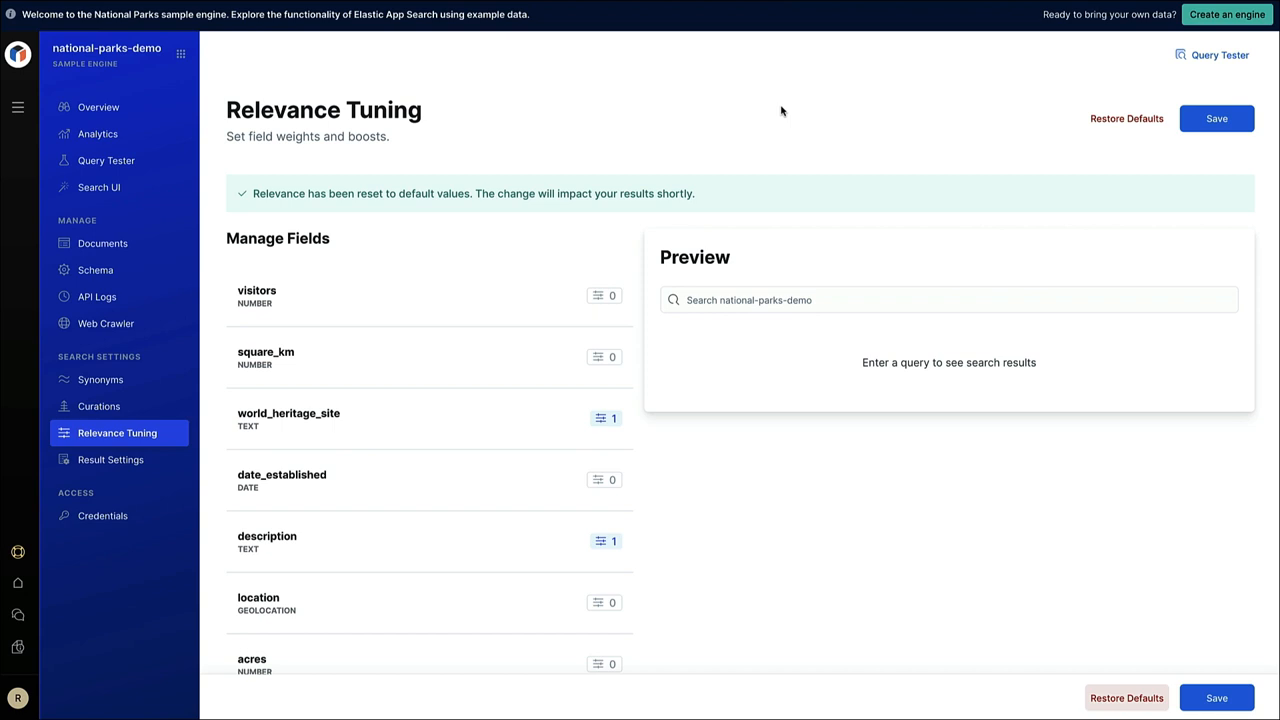
left_click(948, 300)
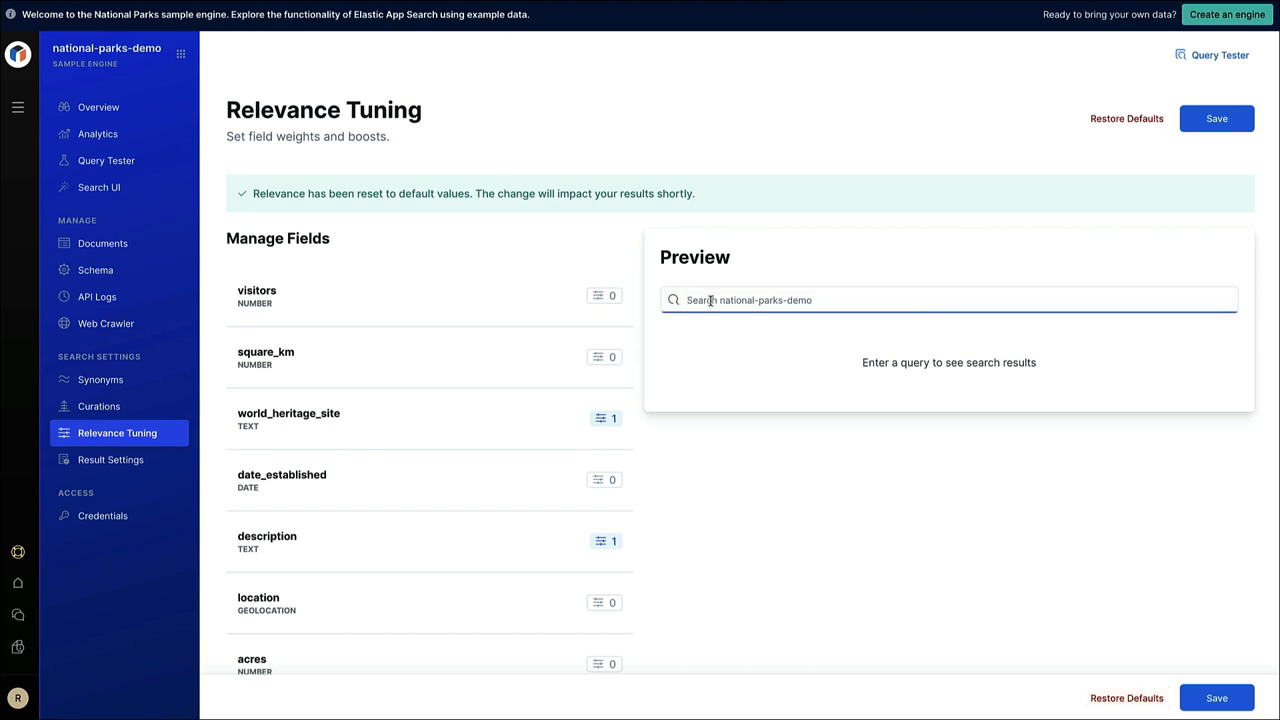
Step: Preview 'mountain' under default weights, examining the top-scoring Saguaro result
type("mountain")
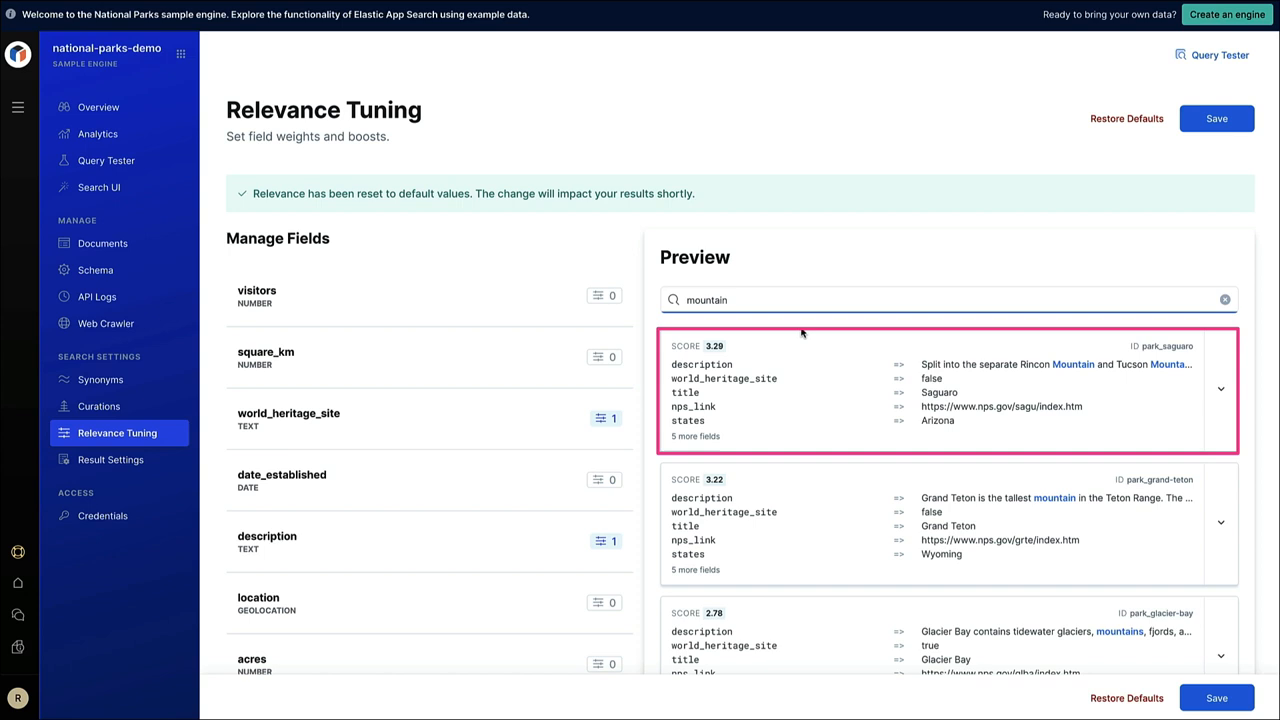
left_click(900, 300)
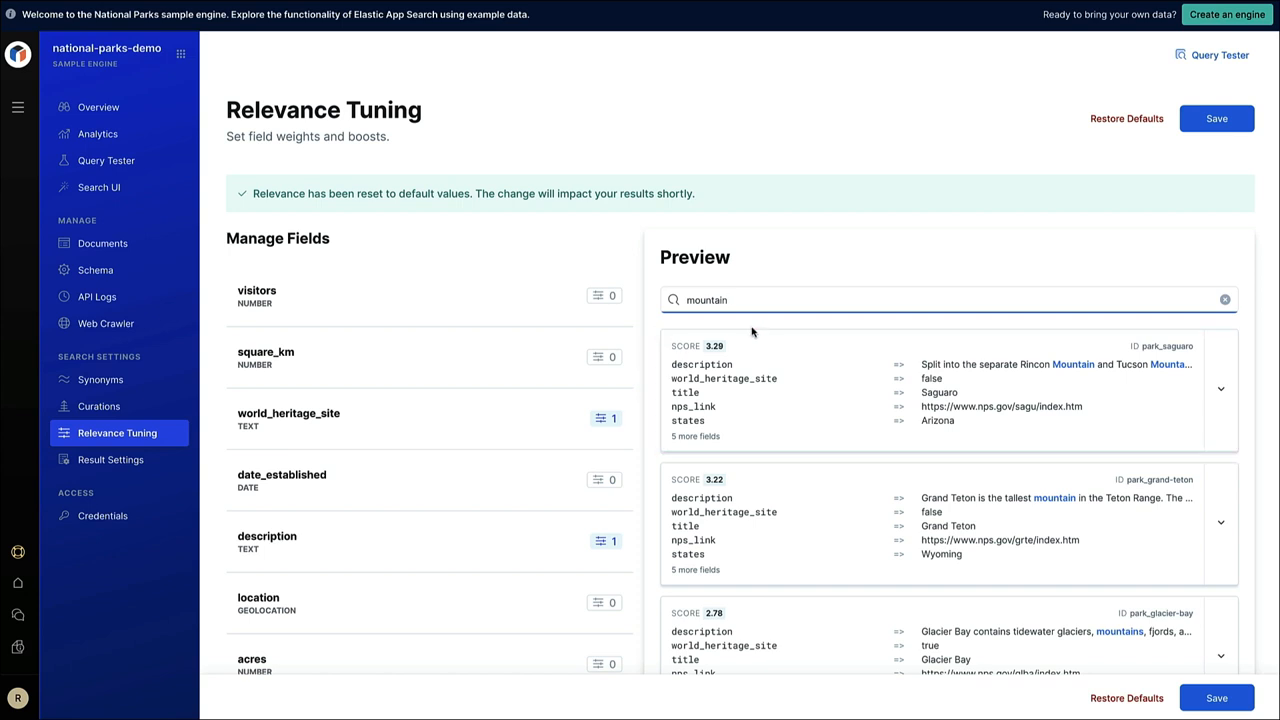
mouse_move(642, 348)
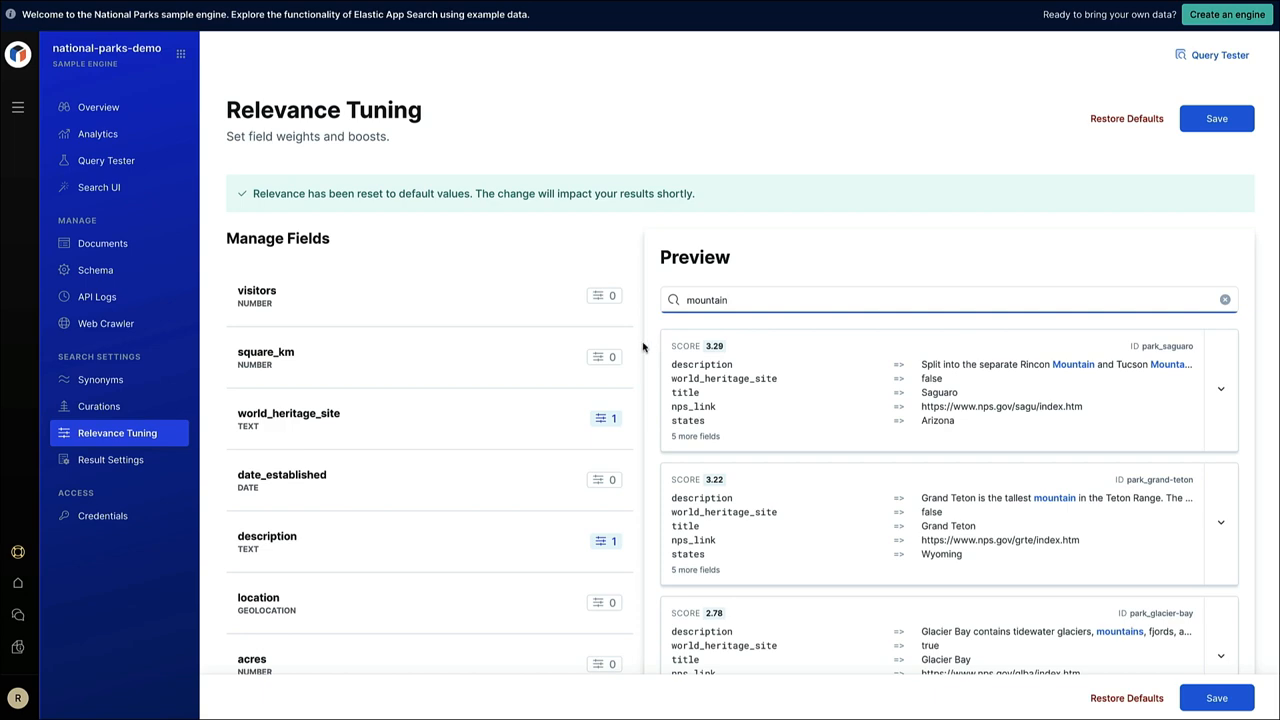
scroll("down", 3)
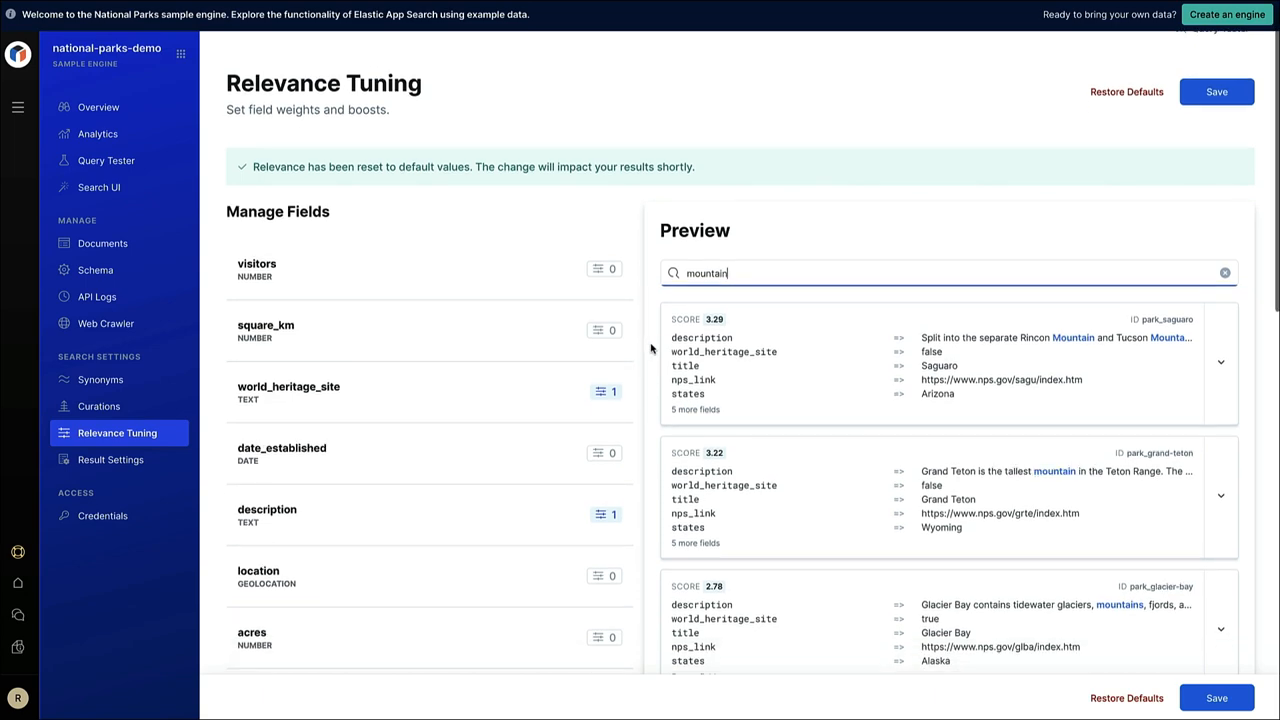
scroll("down", 3)
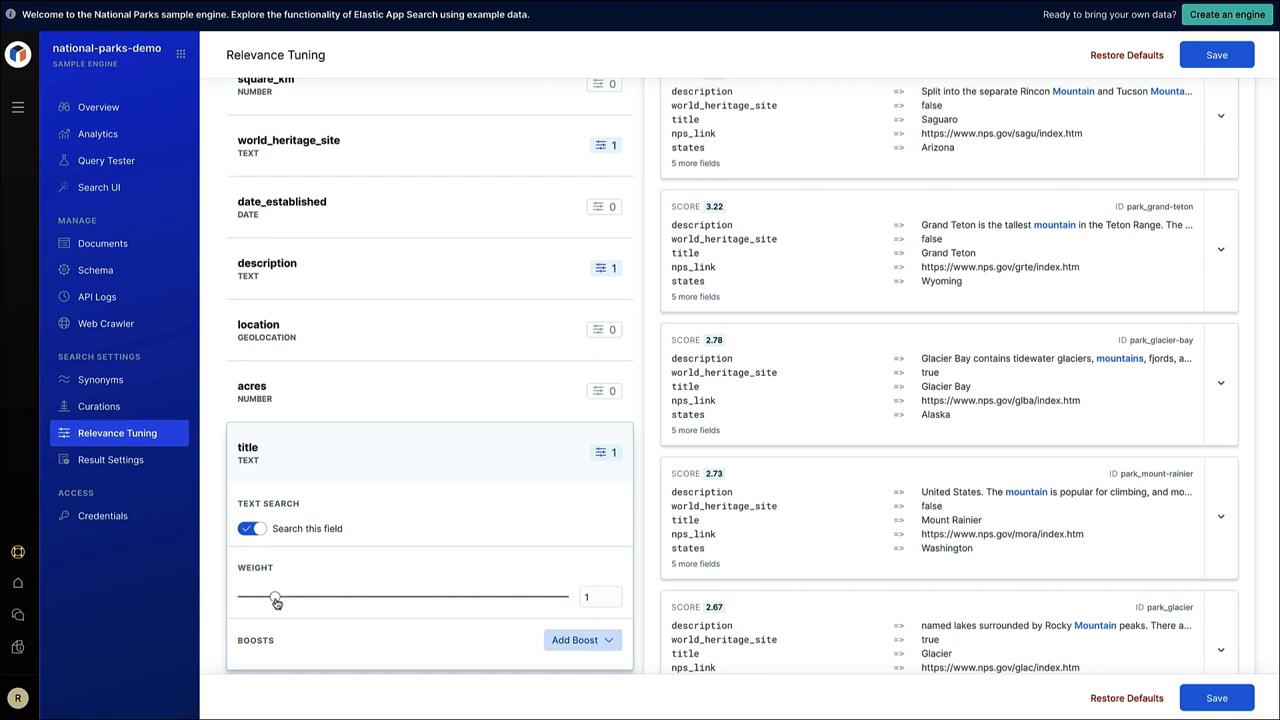
Step: Set the title field weight to 5 so Rocky Mountain ranks first
left_click_drag(276, 596, 406, 596)
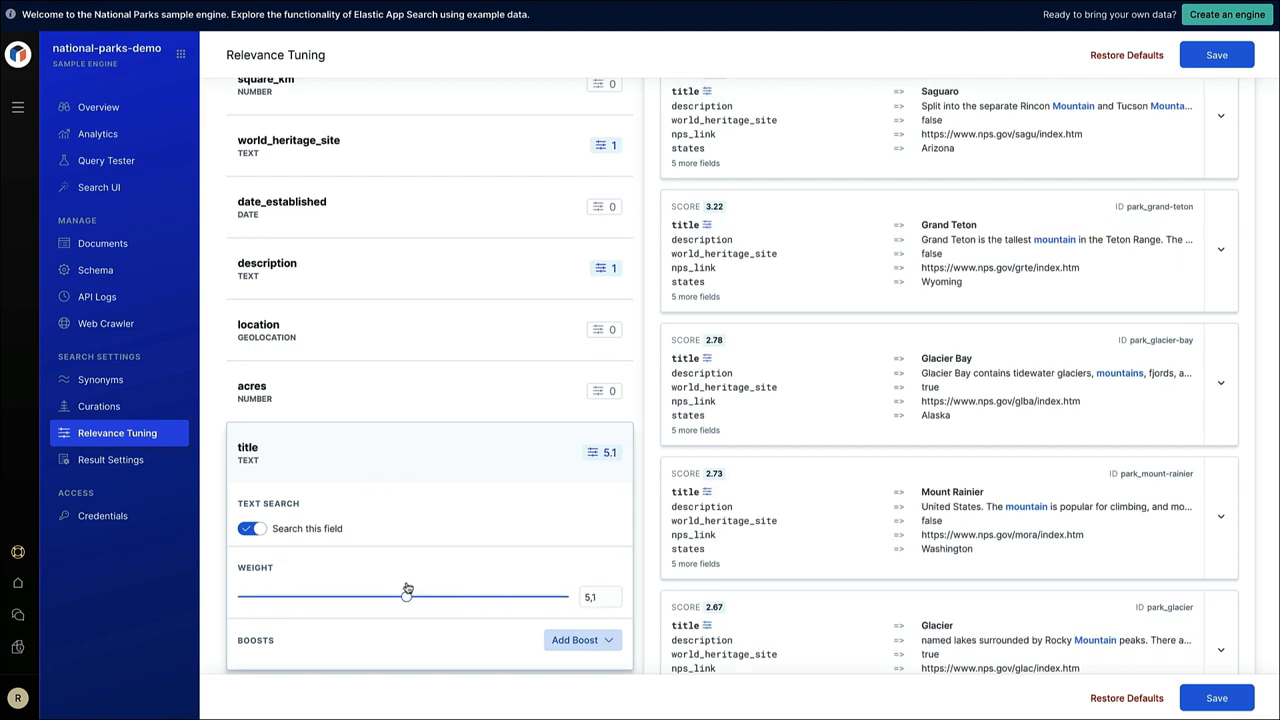
left_click_drag(408, 596, 402, 596)
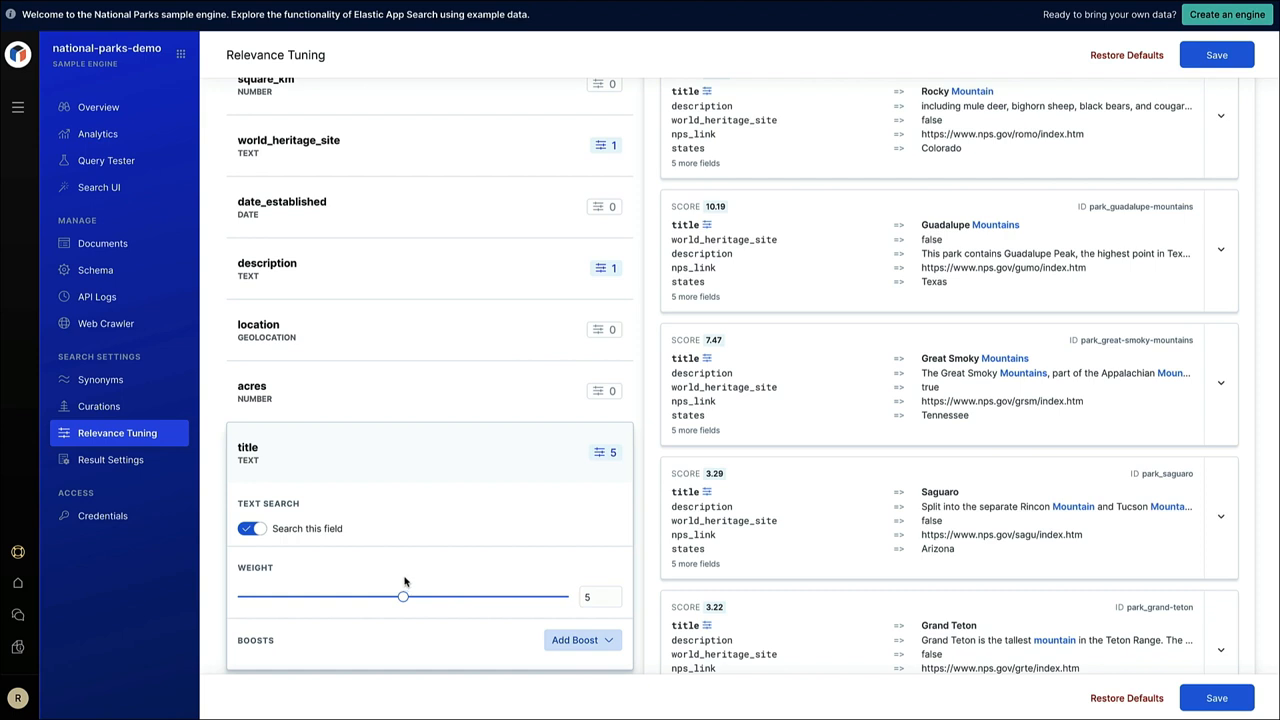
scroll("down", 3)
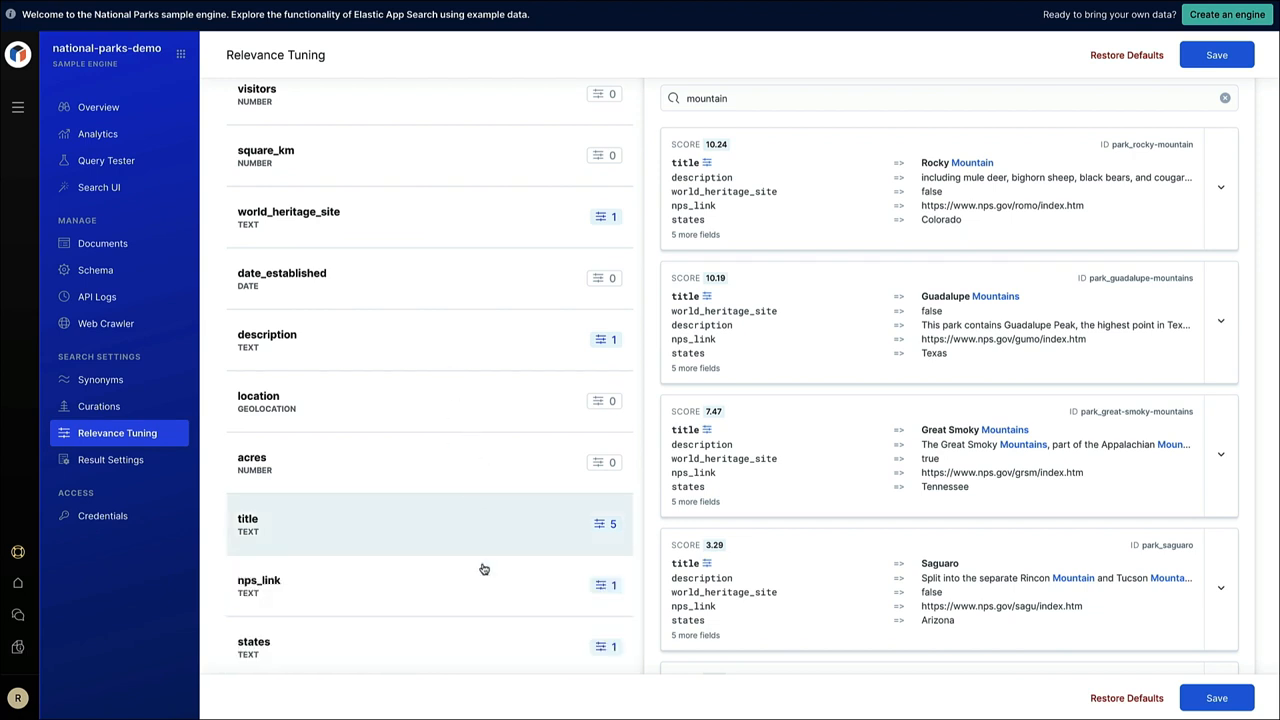
left_click(258, 584)
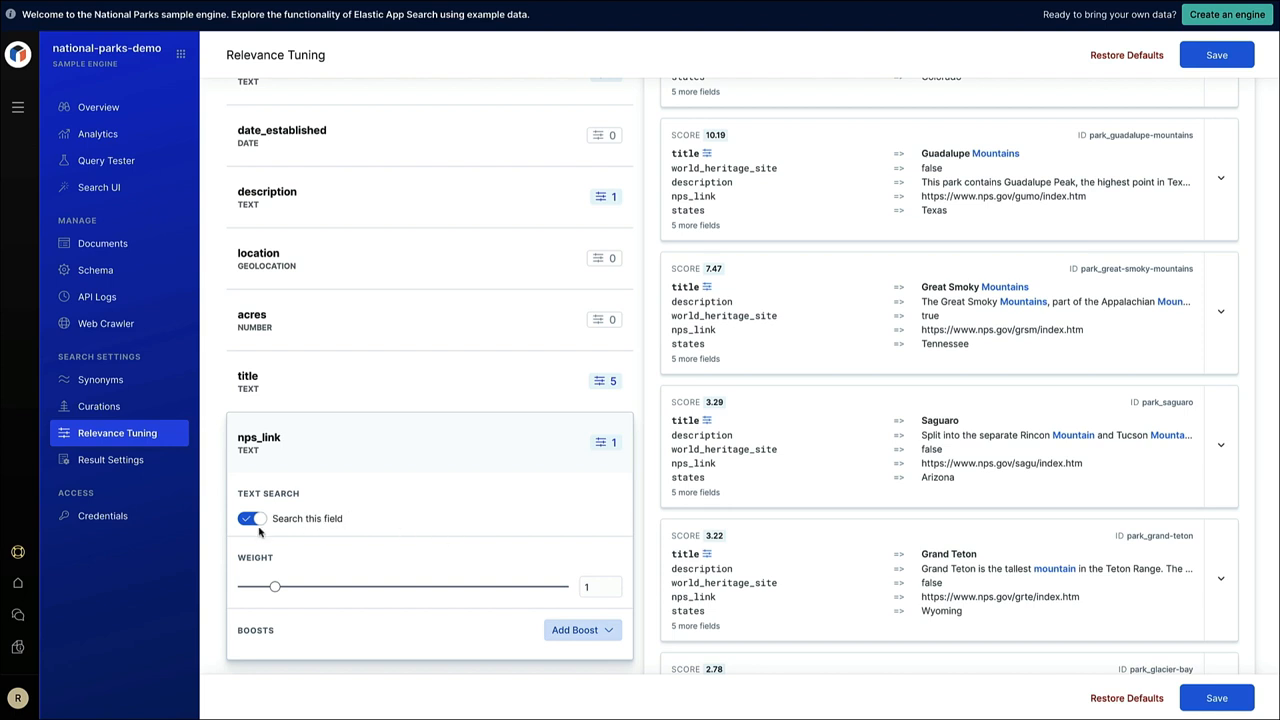
Step: Switch off 'Search this field' for nps_link
left_click(252, 518)
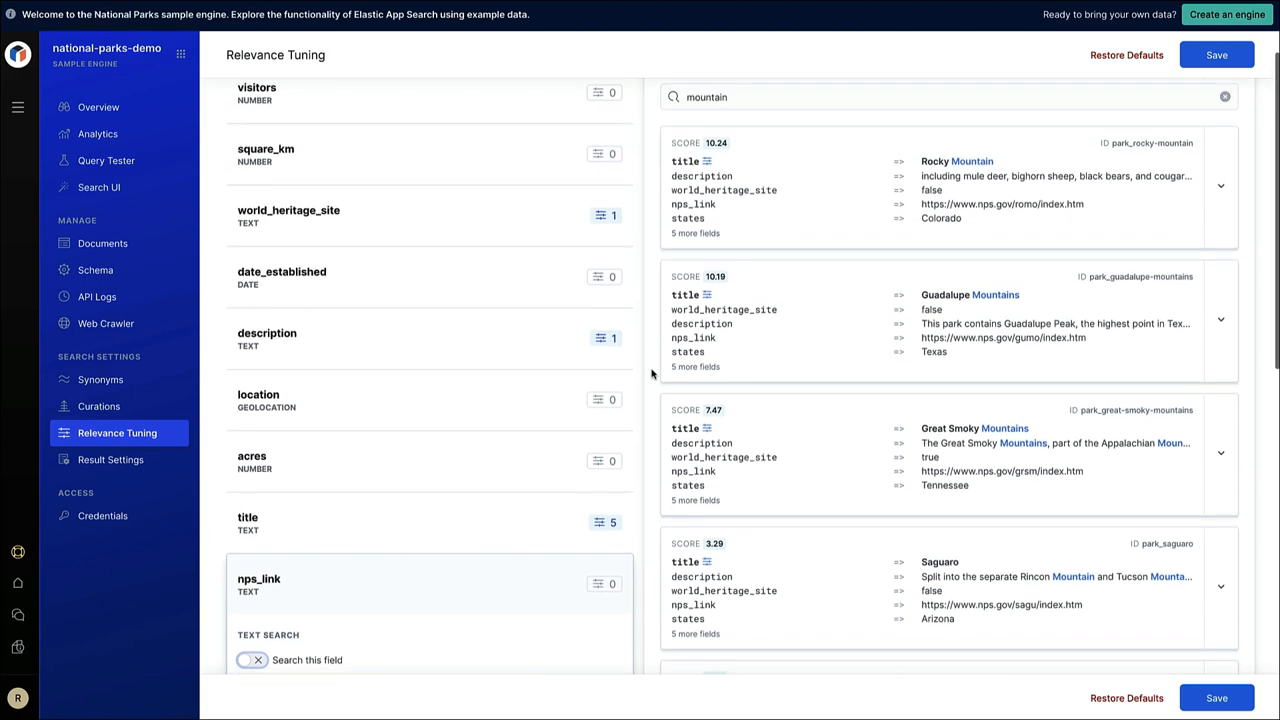
left_click(1126, 56)
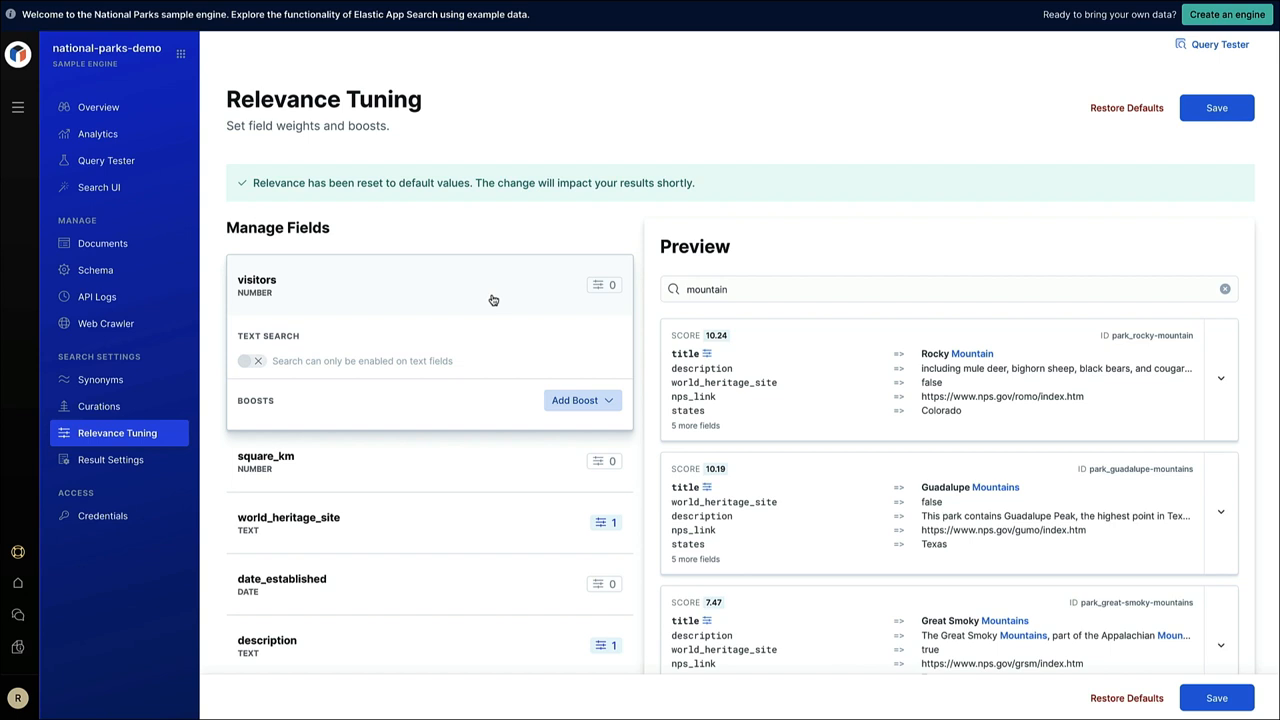
mouse_move(564, 396)
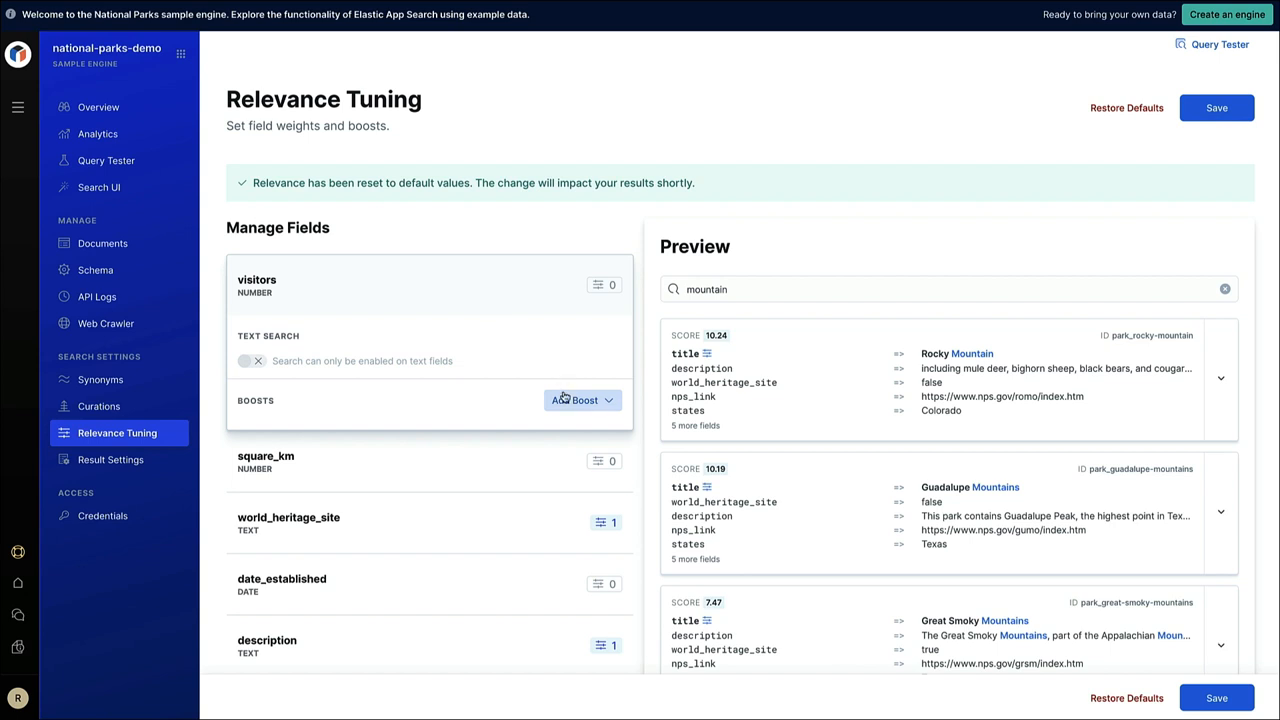
Step: Add a functional boost on the visitors field and view its function options
left_click(584, 400)
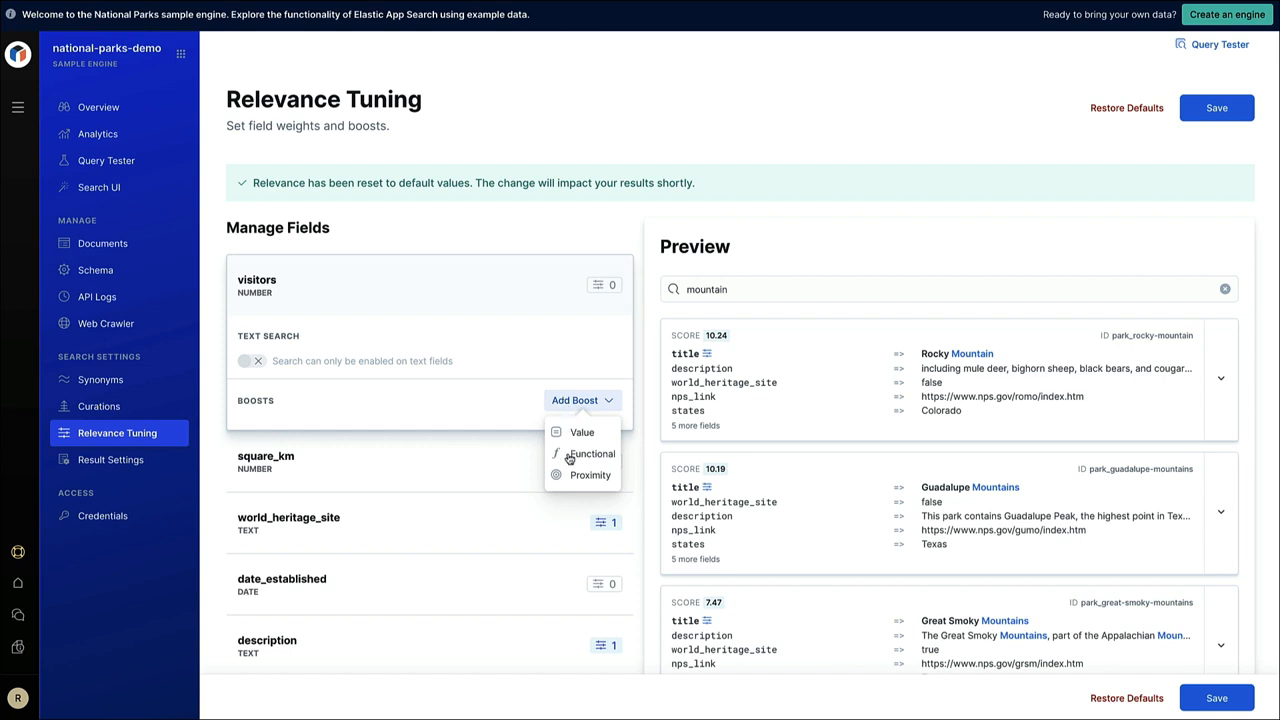
left_click(592, 452)
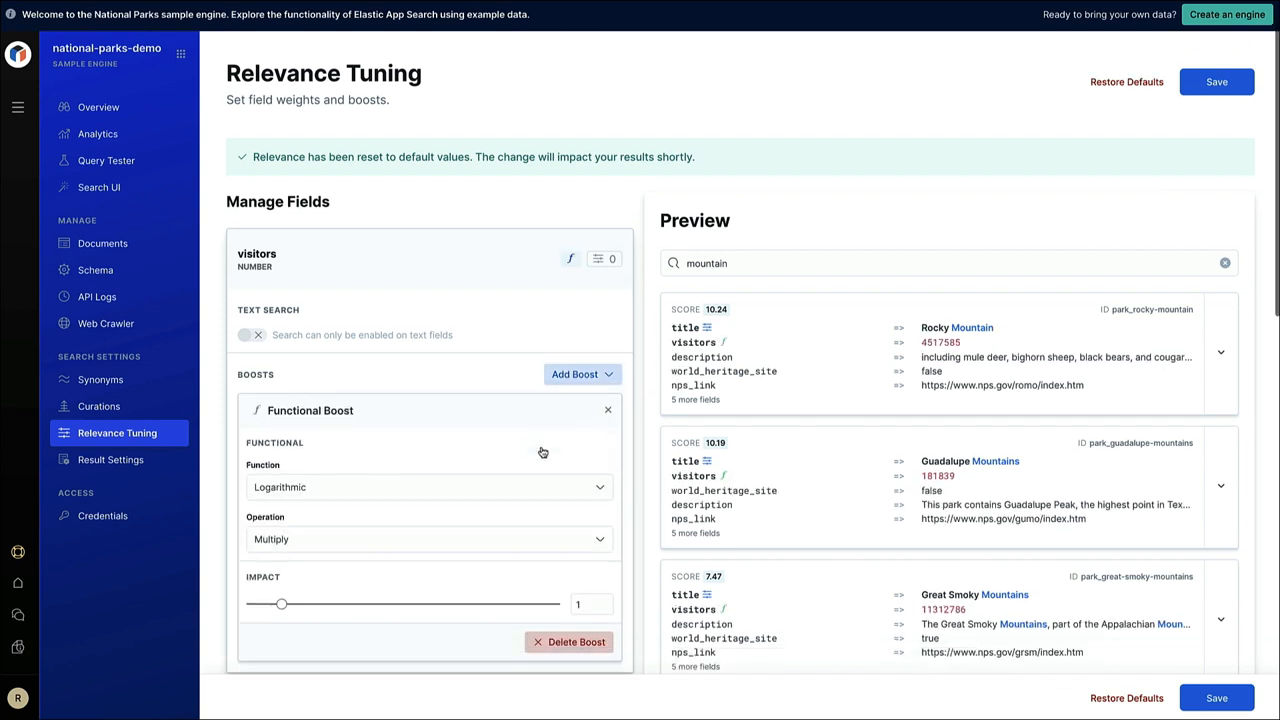
scroll("down", 3)
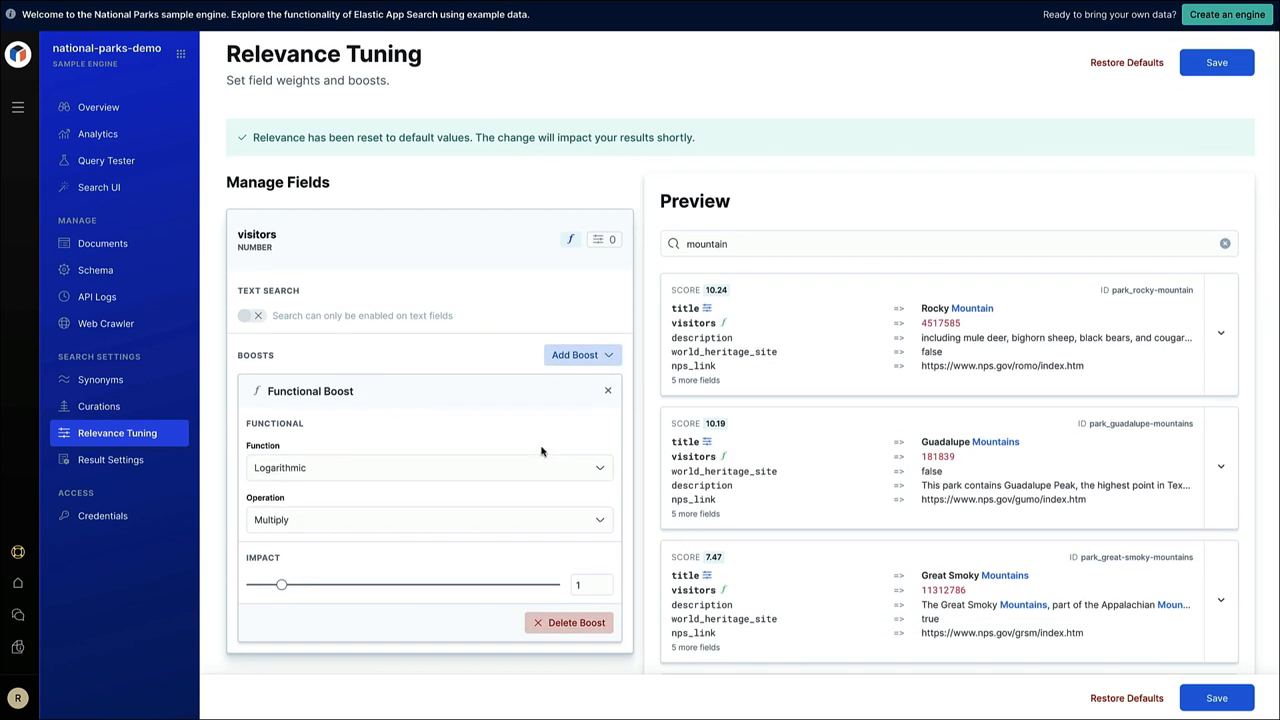
left_click(428, 468)
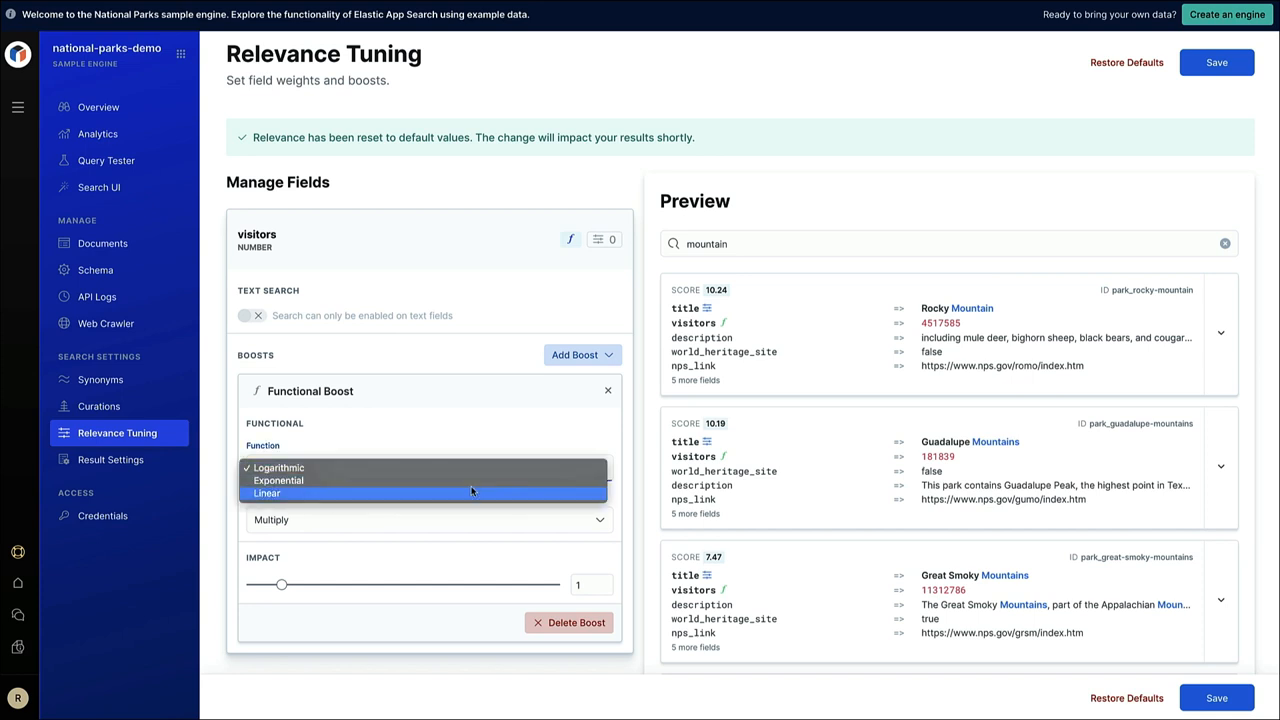
Step: Set the visitors boost to Linear, ranking Great Smoky Mountains first, and save
left_click(268, 492)
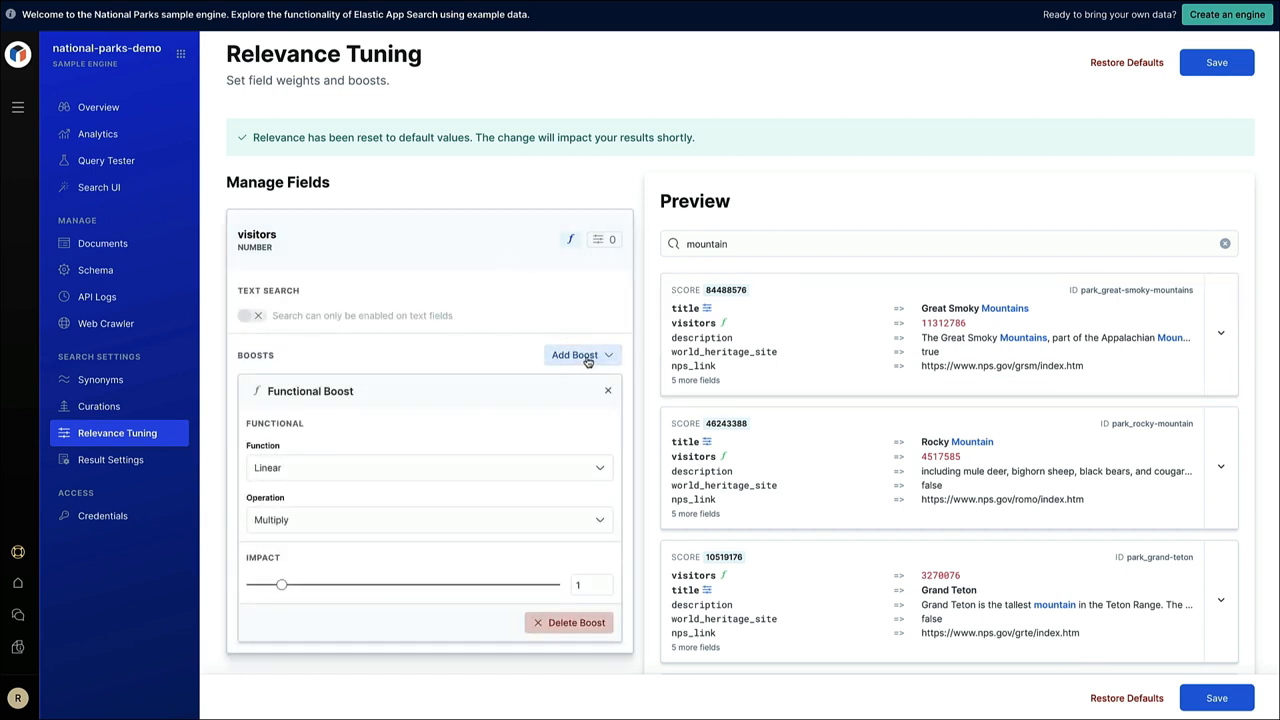
left_click(576, 356)
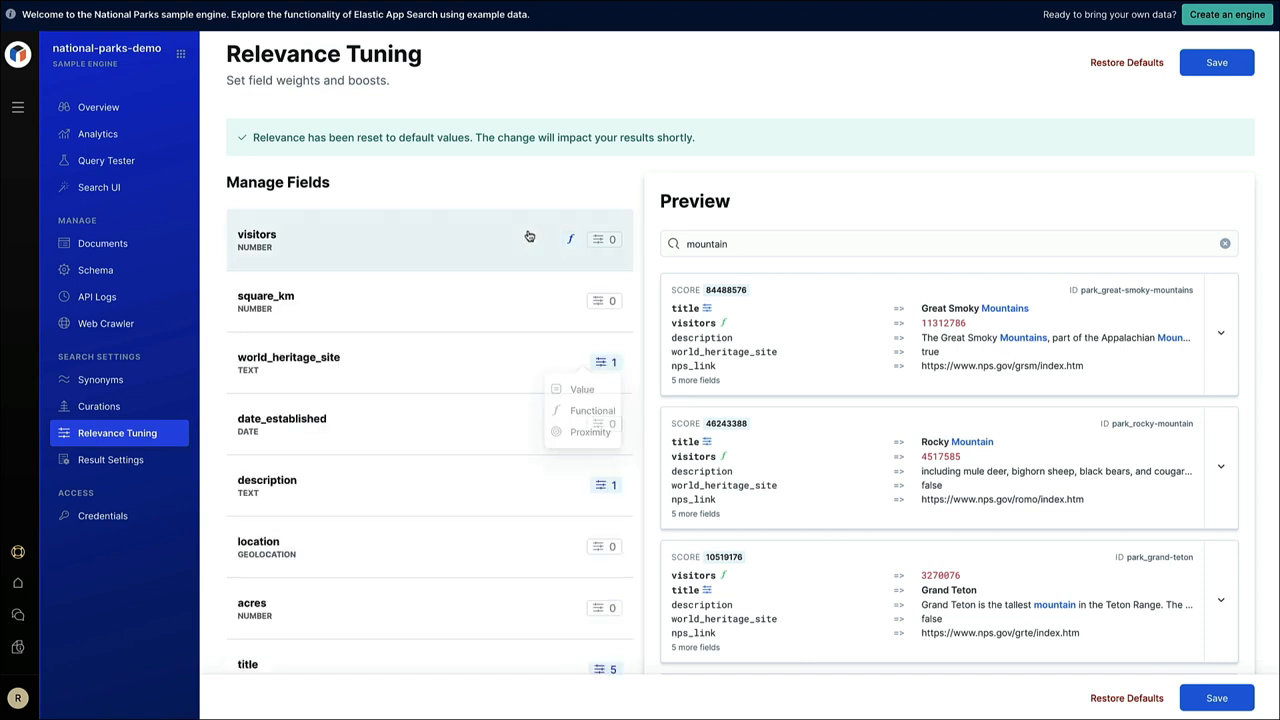
left_click(1216, 696)
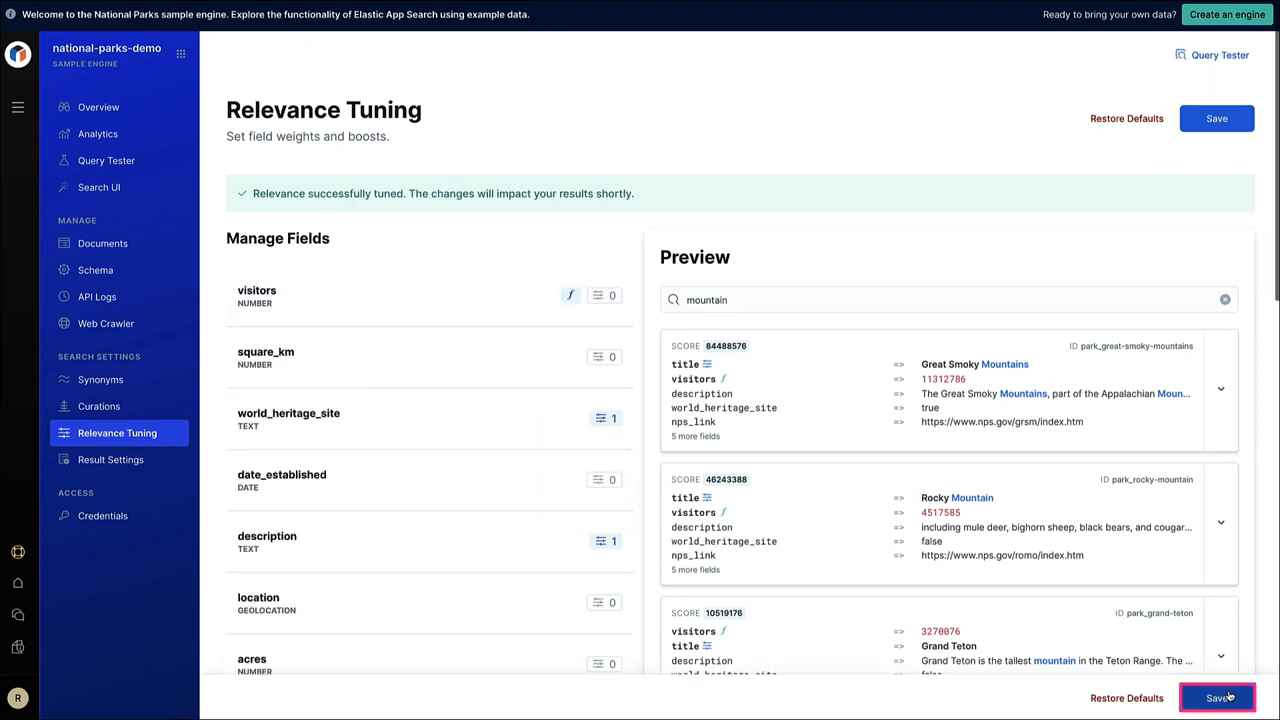
left_click(1216, 696)
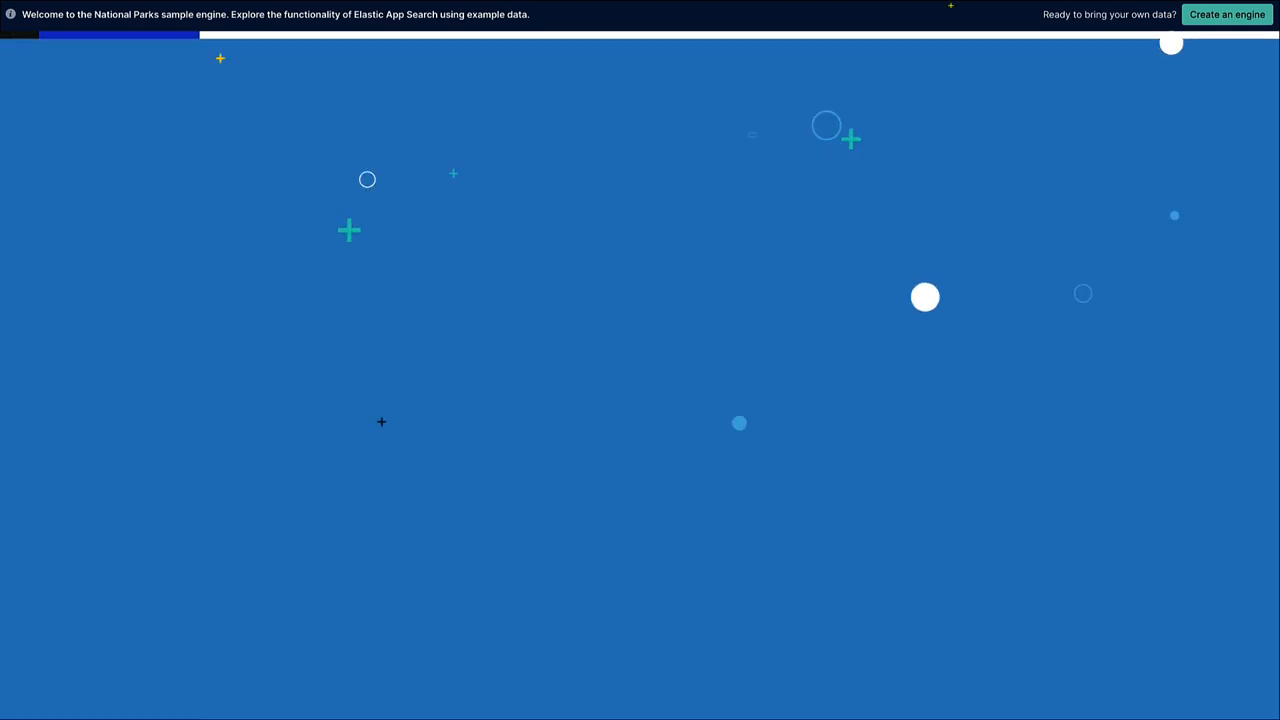